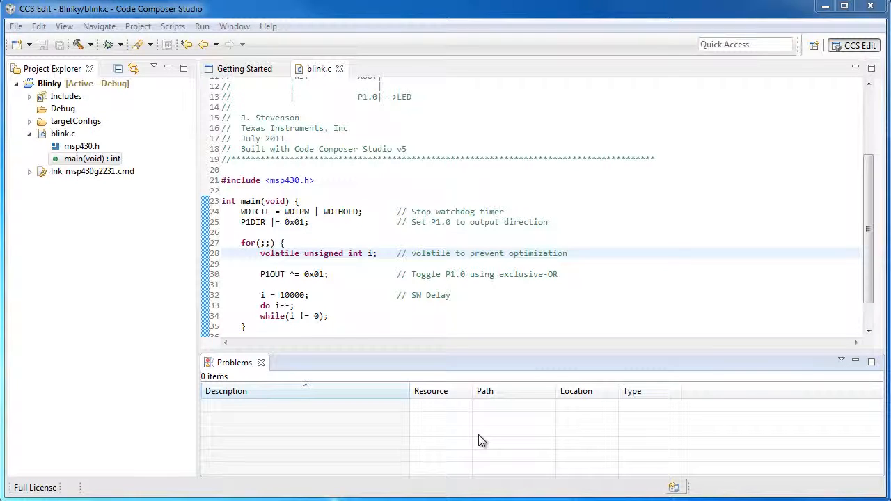
pyautogui.moveTo(68, 49)
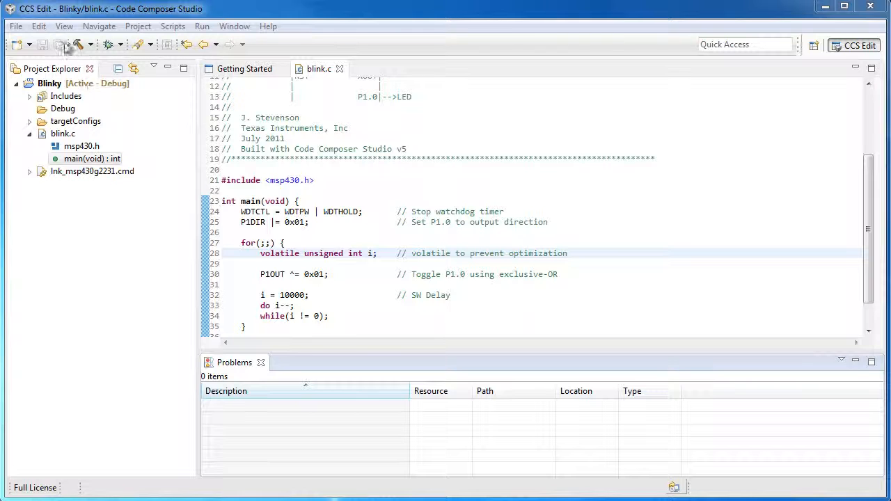
# - Open the General > Tasks view from the Show View catalogue, filtering for 'task'
pyautogui.click(58, 25)
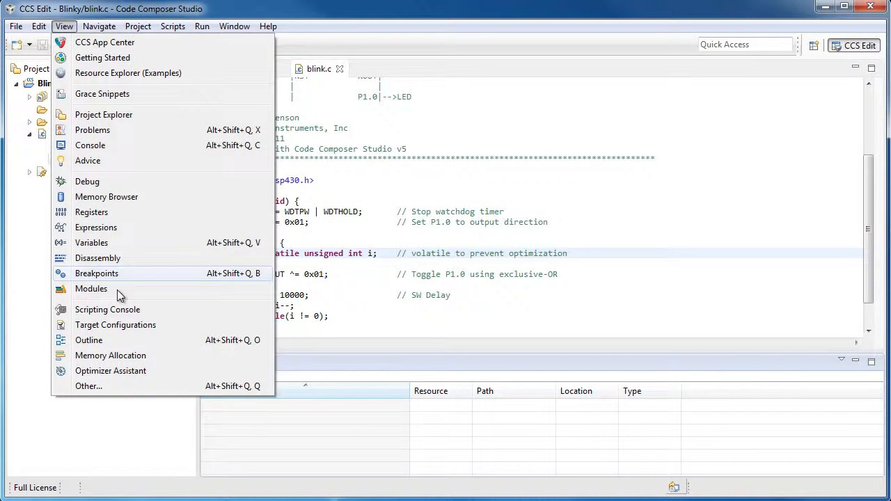
pyautogui.click(88, 385)
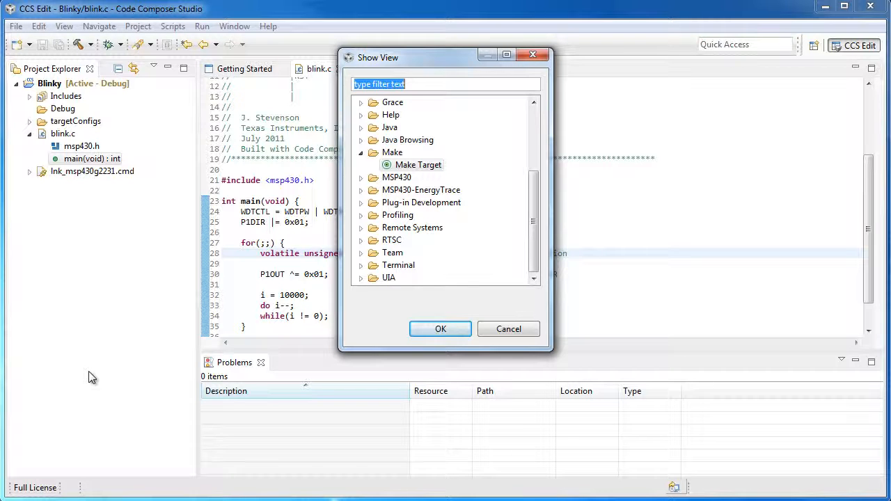
pyautogui.write('task')
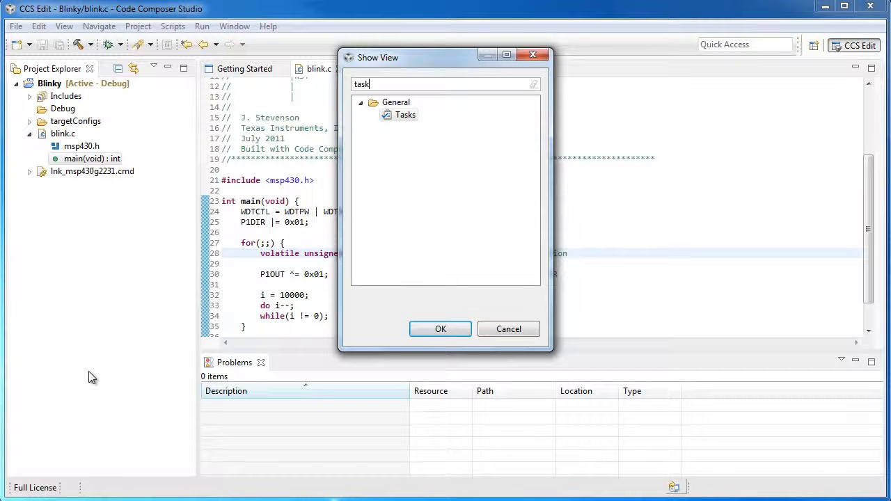
pyautogui.click(440, 328)
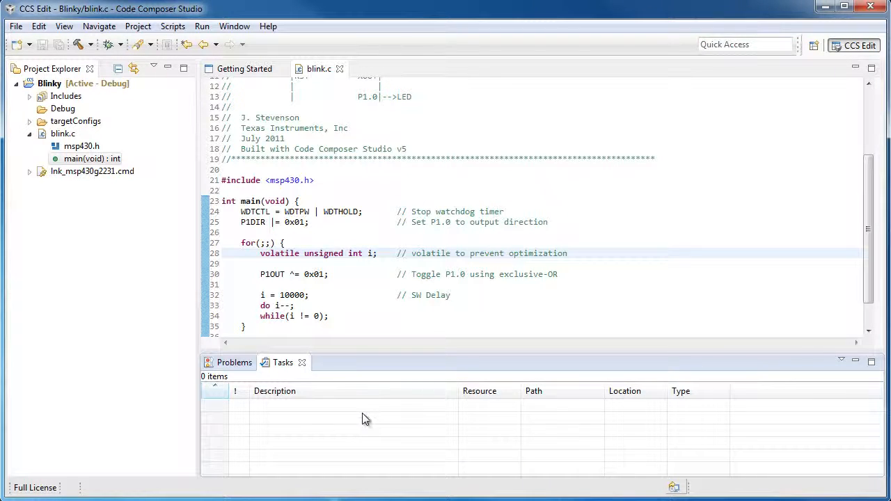
pyautogui.moveTo(348, 421)
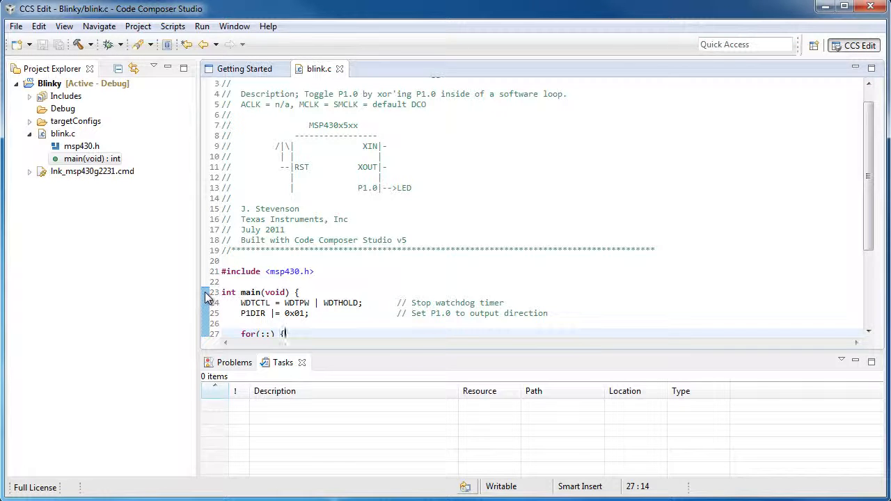
# - Add the task 'Change function to use ULP mode' on blink.c line 23
pyautogui.rightClick(206, 302)
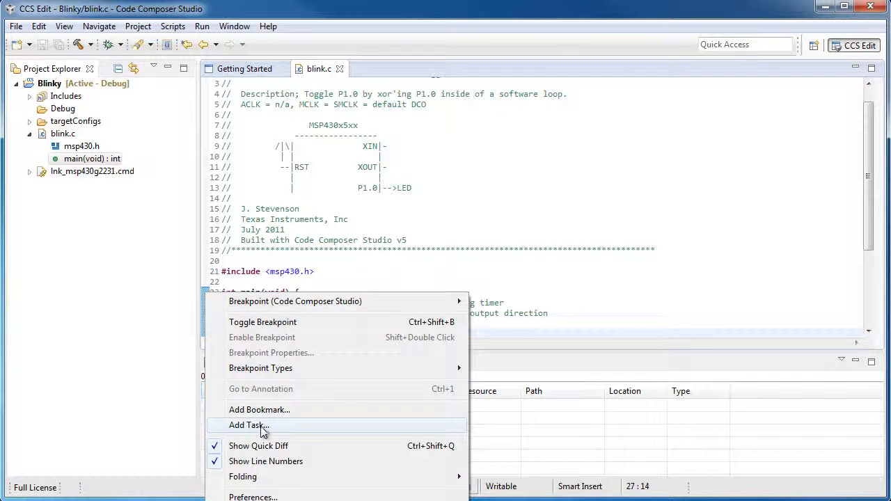
pyautogui.click(247, 425)
pyautogui.write('Change function to use ULP mode')
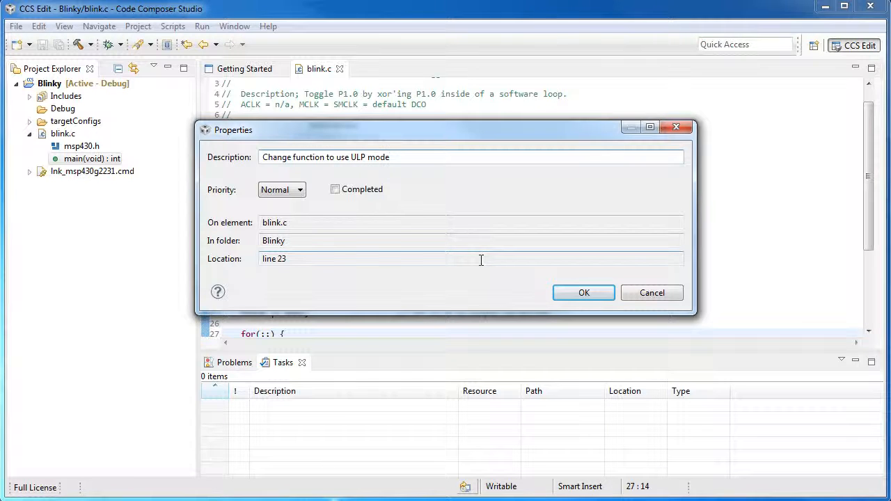
pyautogui.click(301, 190)
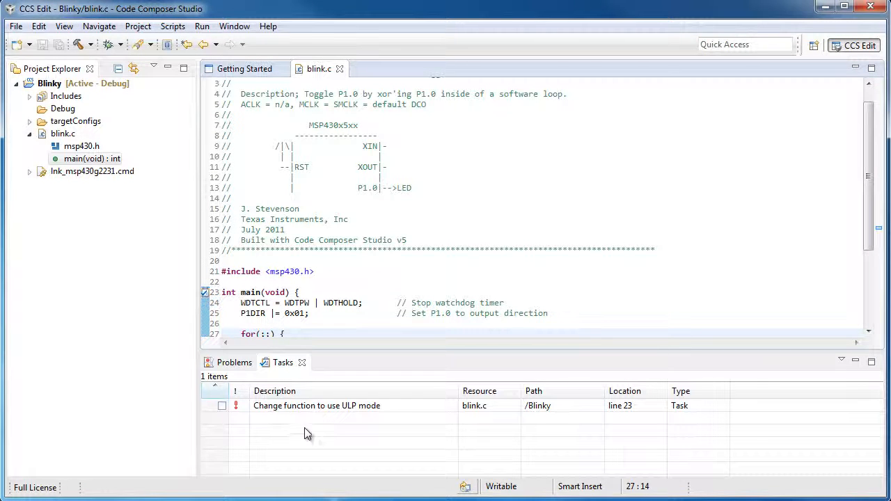
pyautogui.moveTo(381, 436)
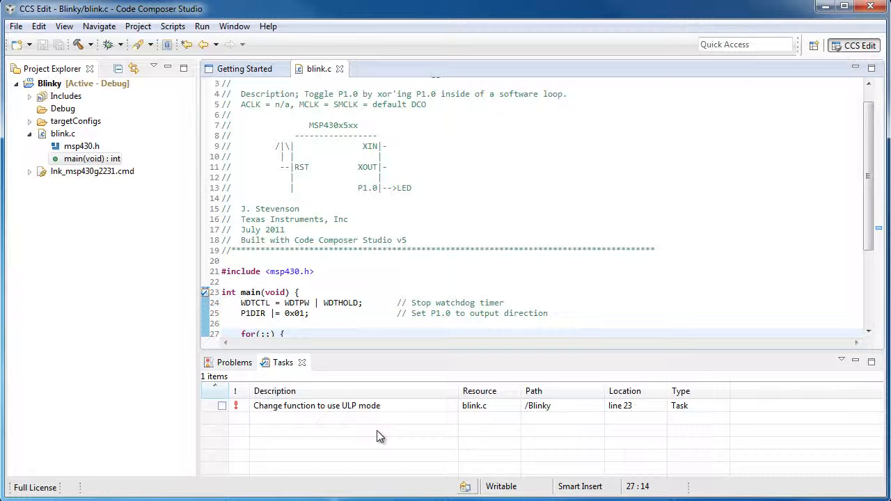
# - Append 'TODO do something here' to the comment on blink.c line 28
pyautogui.click(317, 405)
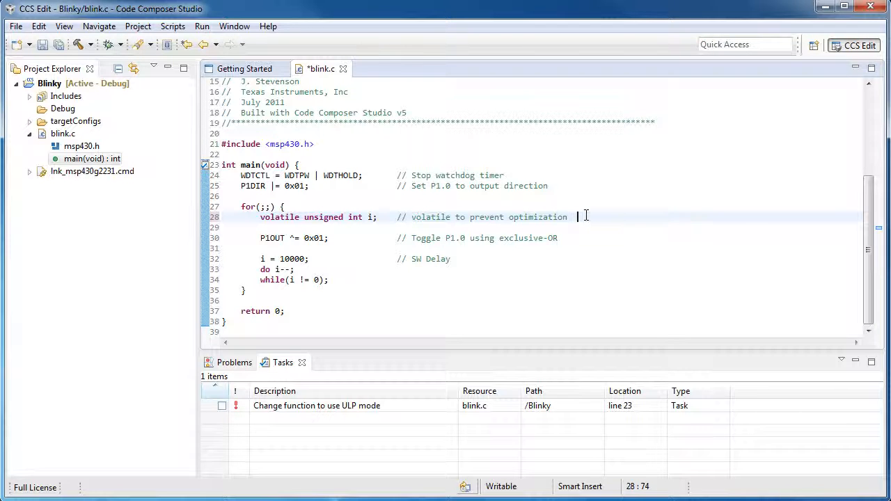
pyautogui.write('TODO')
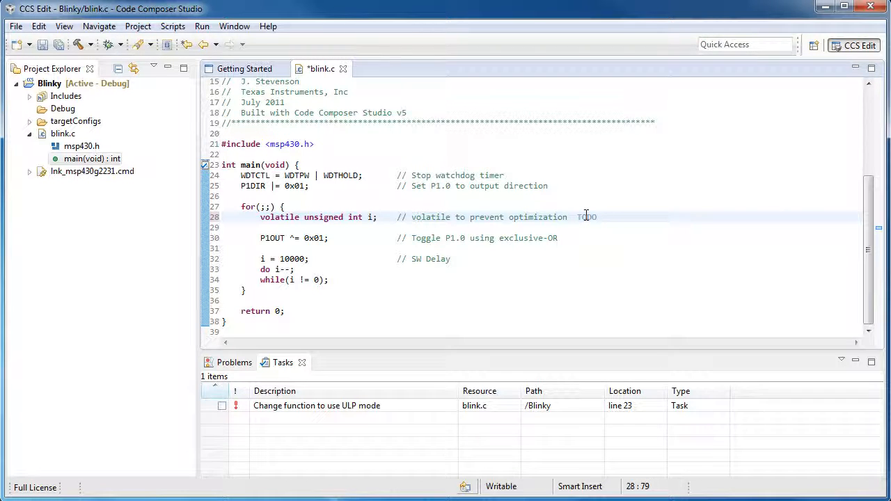
pyautogui.write('do something here')
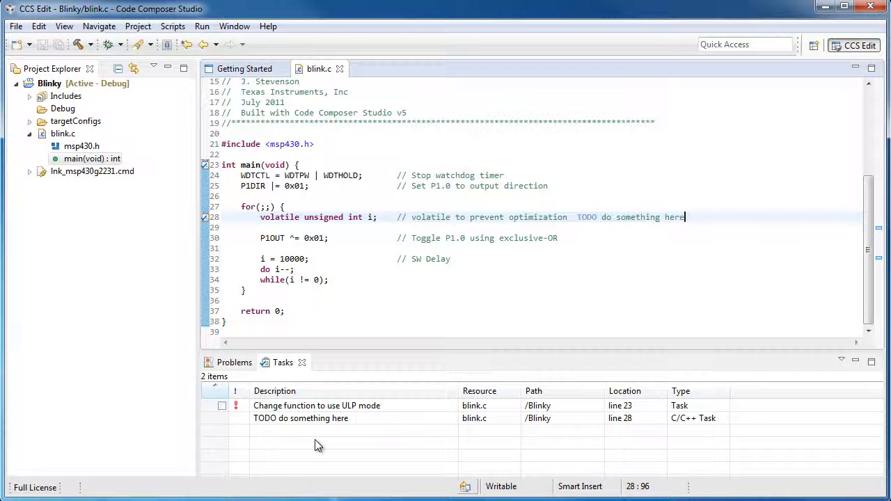
# - Tick Completed for the 'Change function to use ULP mode' task in Tasks
pyautogui.click(316, 406)
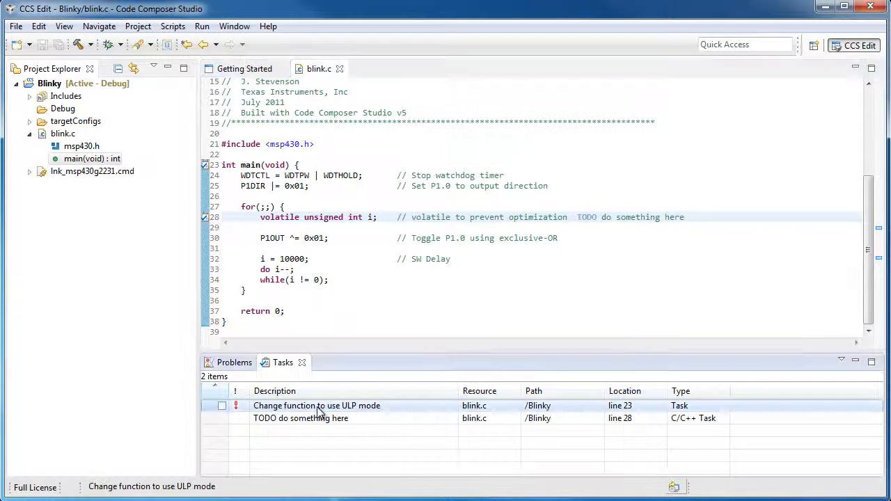
pyautogui.rightClick(300, 418)
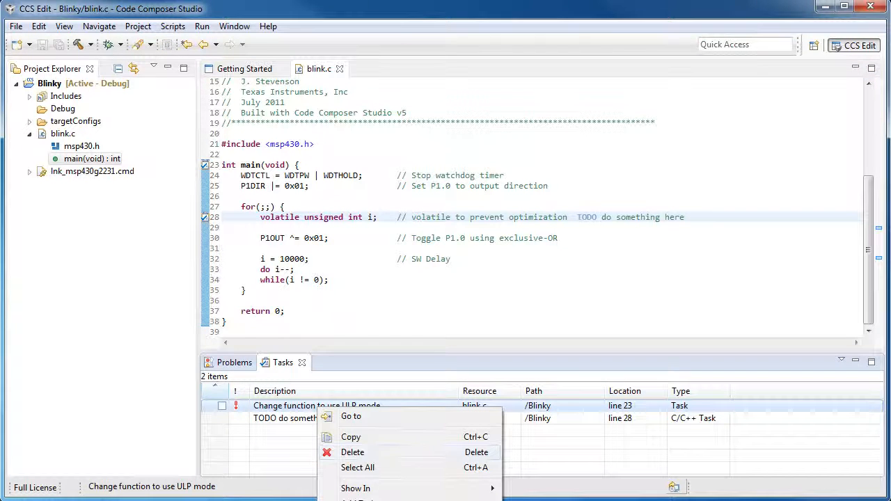
pyautogui.click(214, 406)
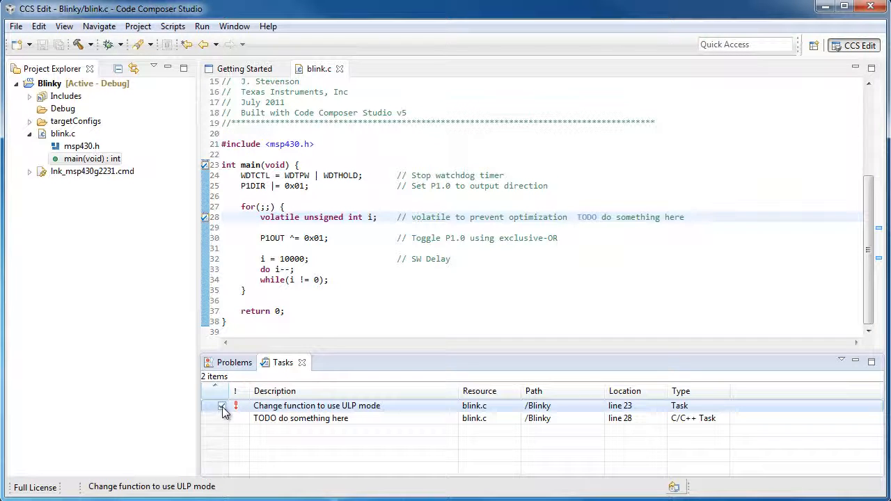
pyautogui.click(222, 406)
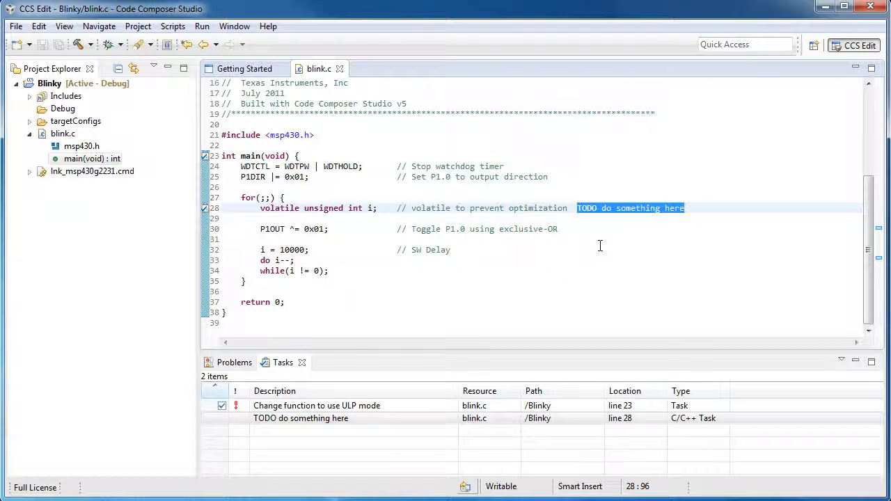
pyautogui.moveTo(513, 213)
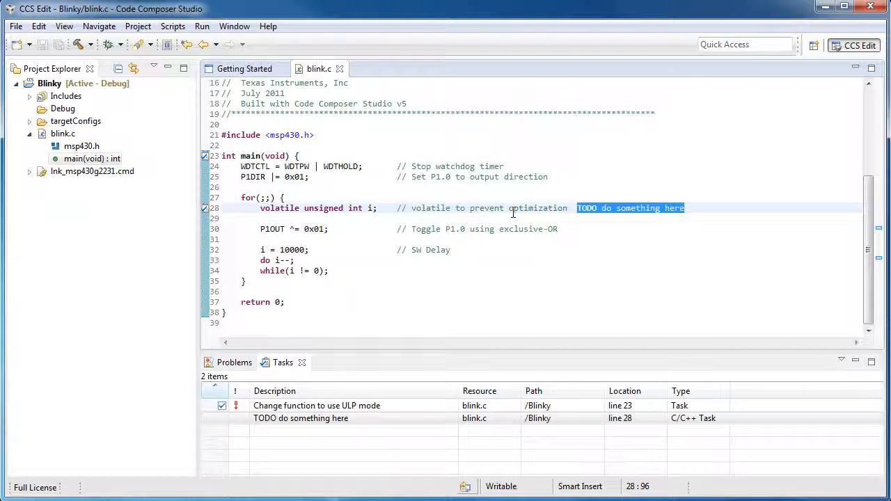